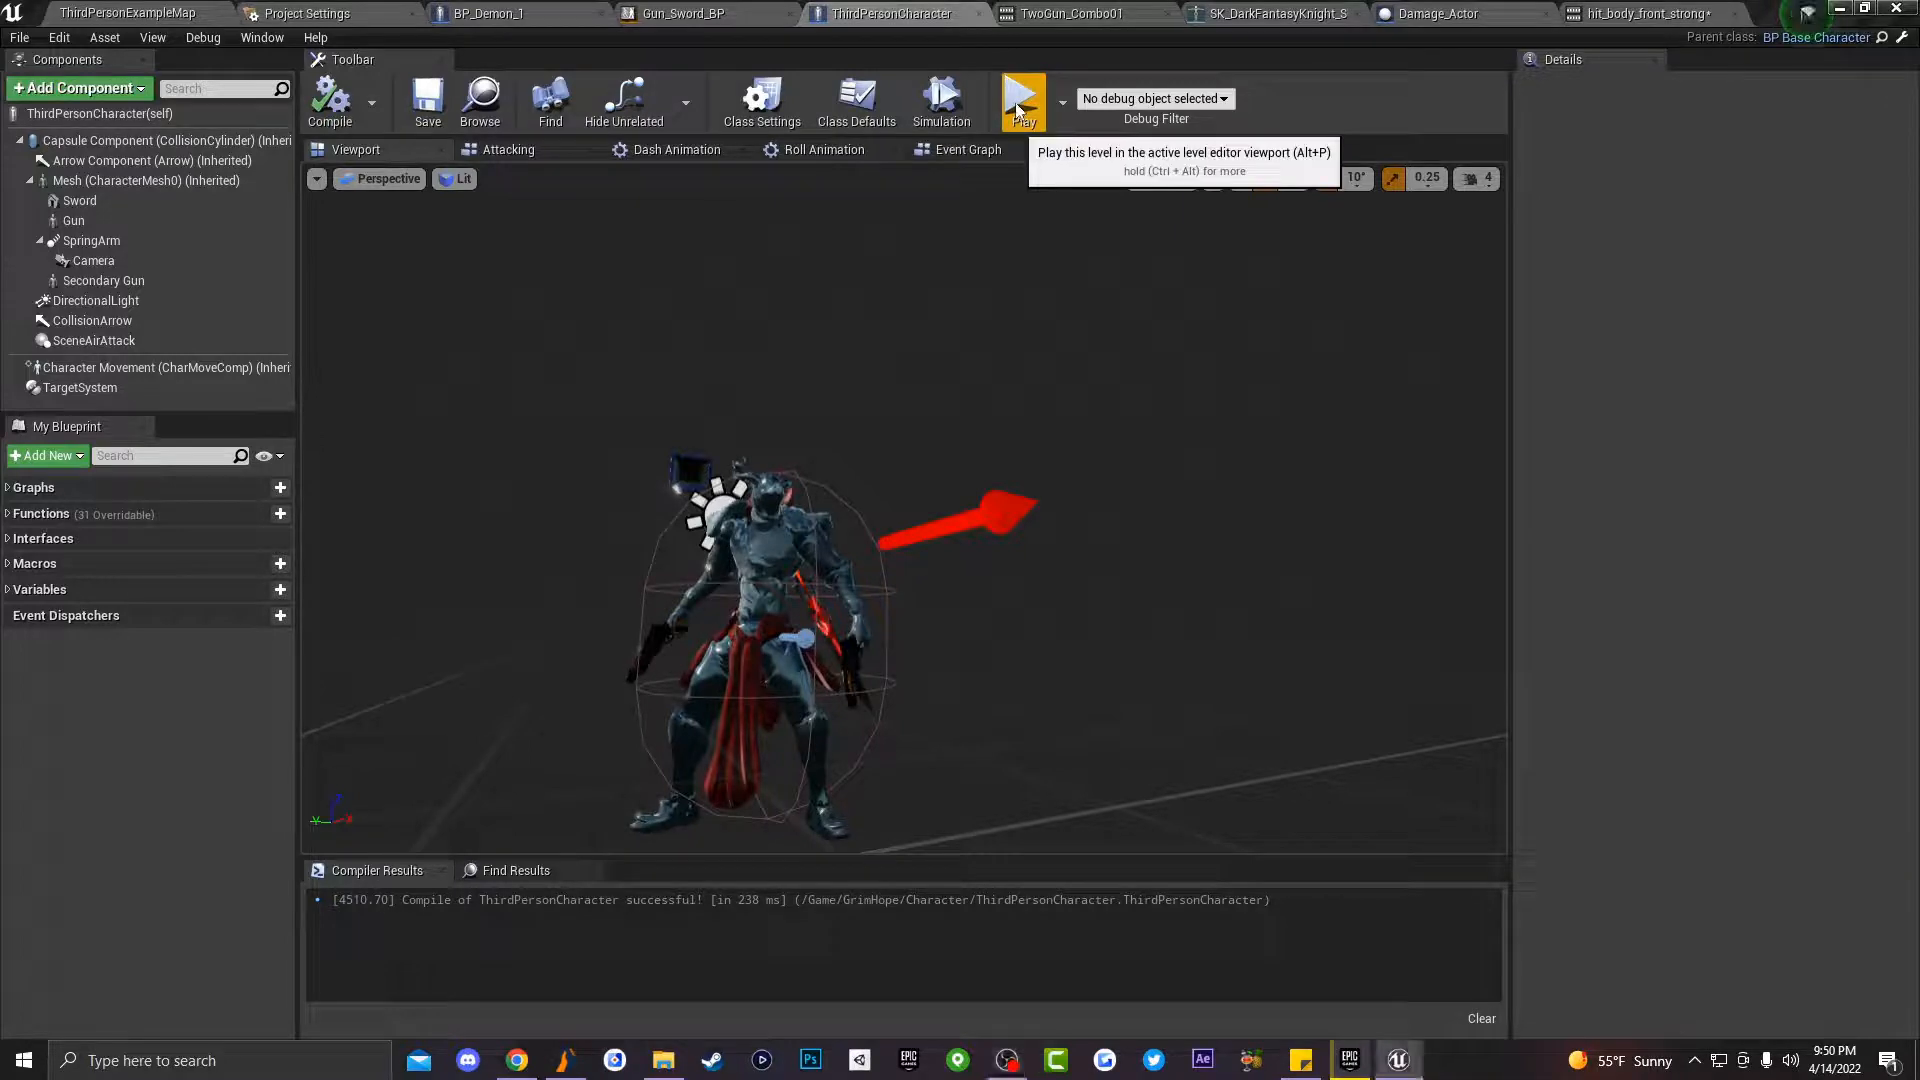
Step: Test the level, then tick Enable Root Motion on the hit_body_front_strong animation
left_click(1022, 100)
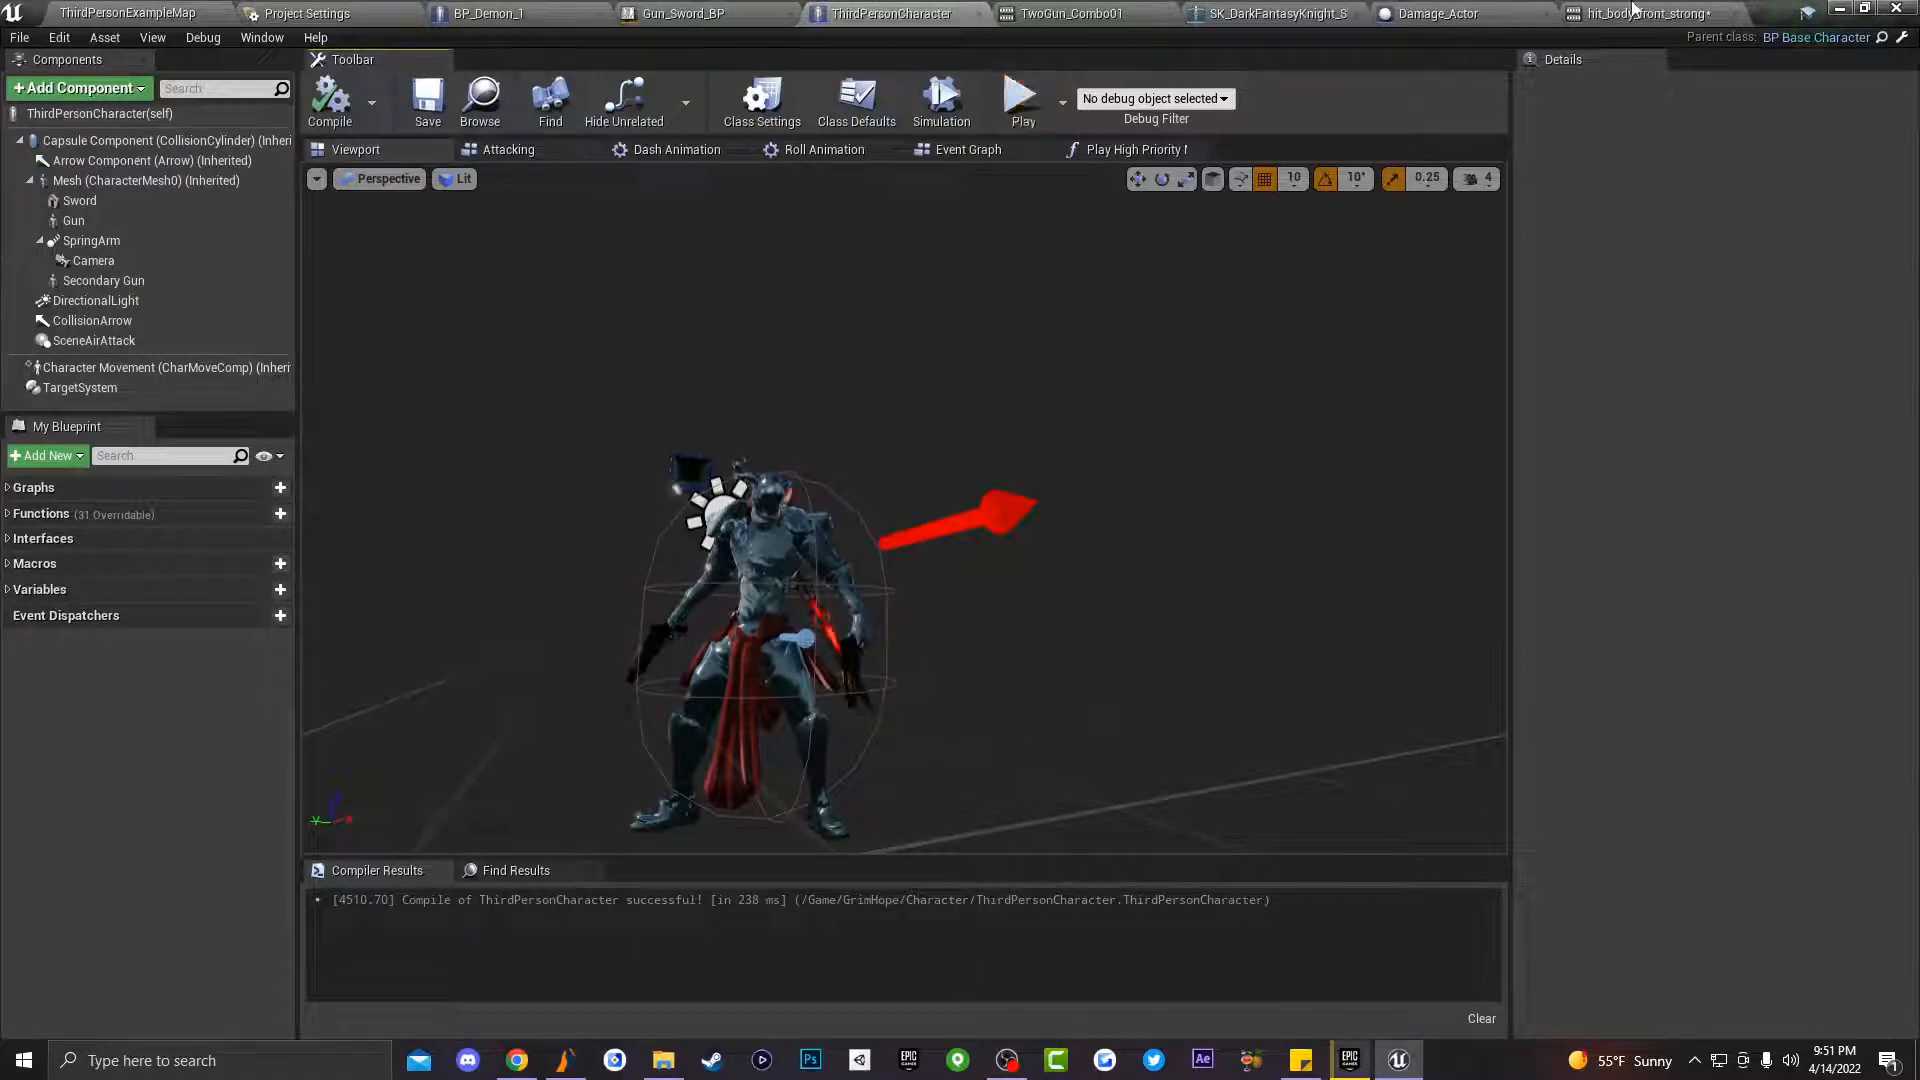
left_click(1640, 14)
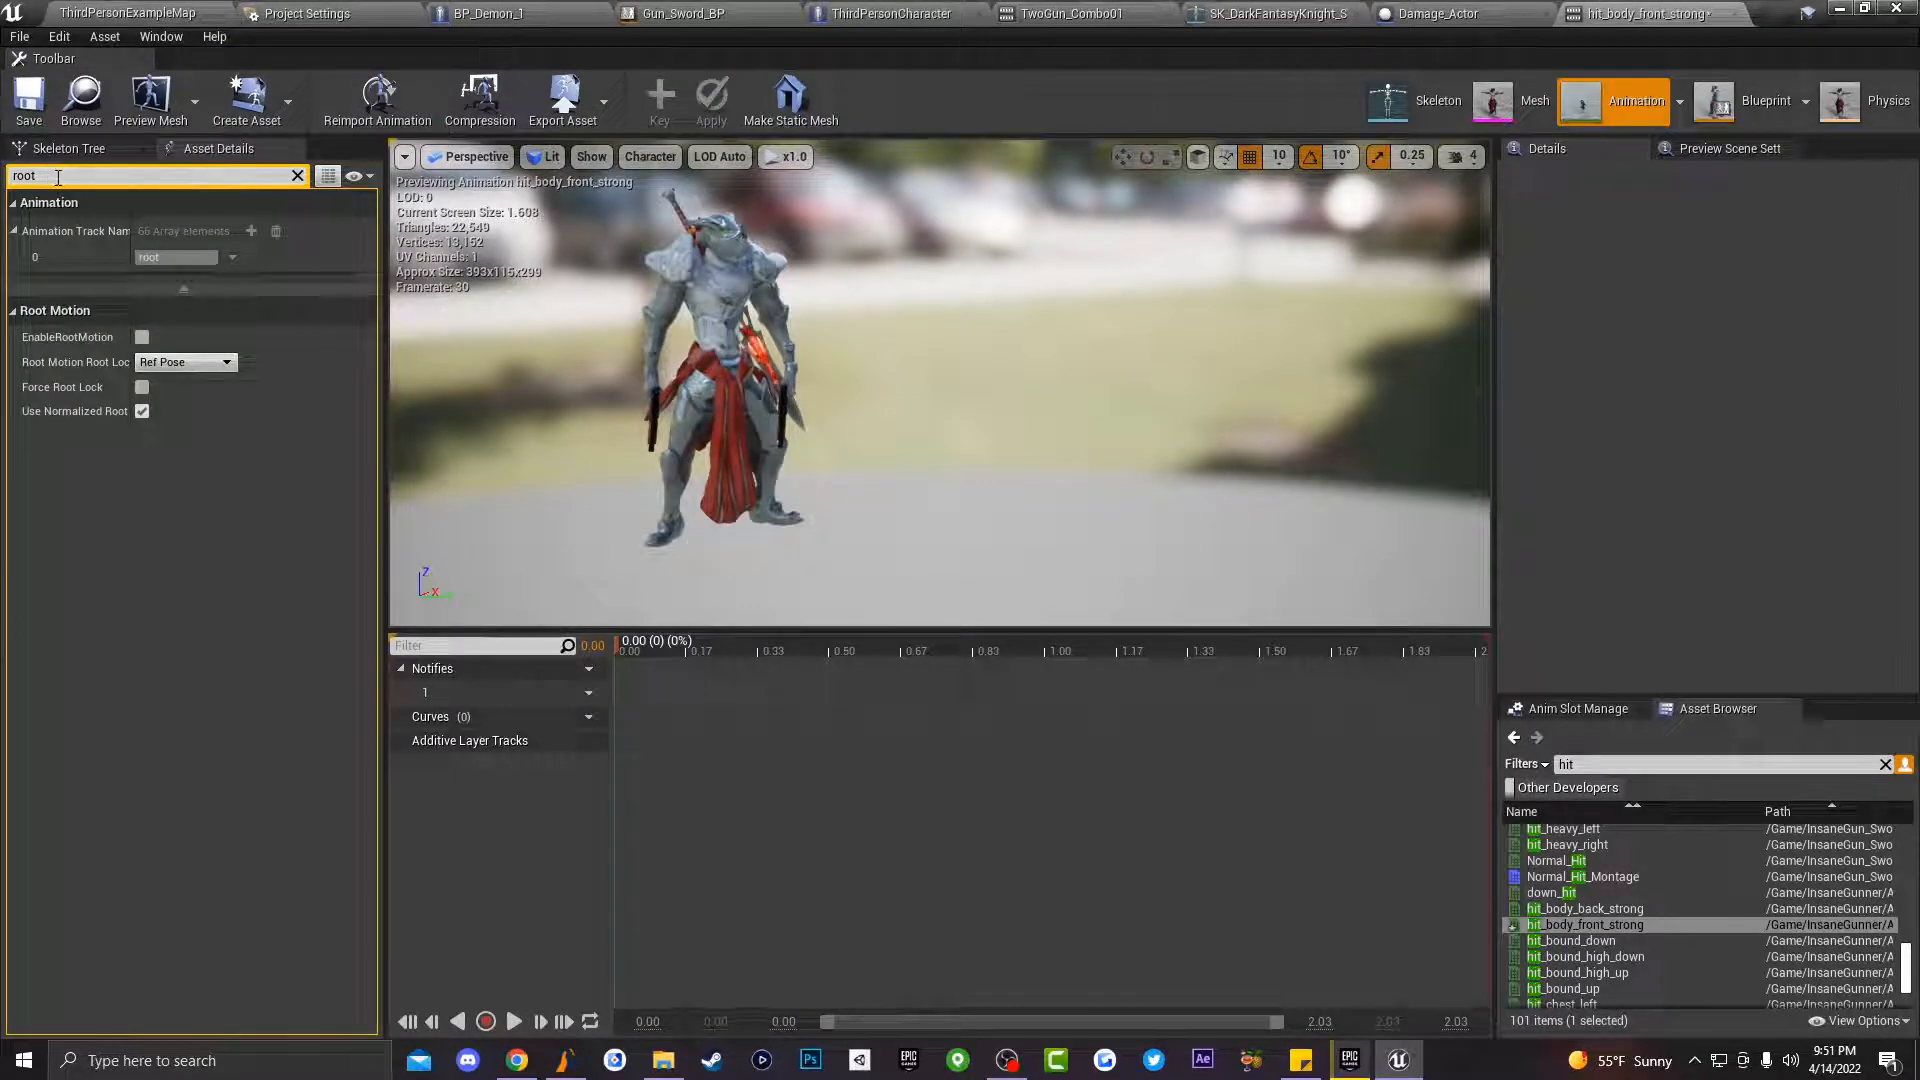
mouse_move(80, 342)
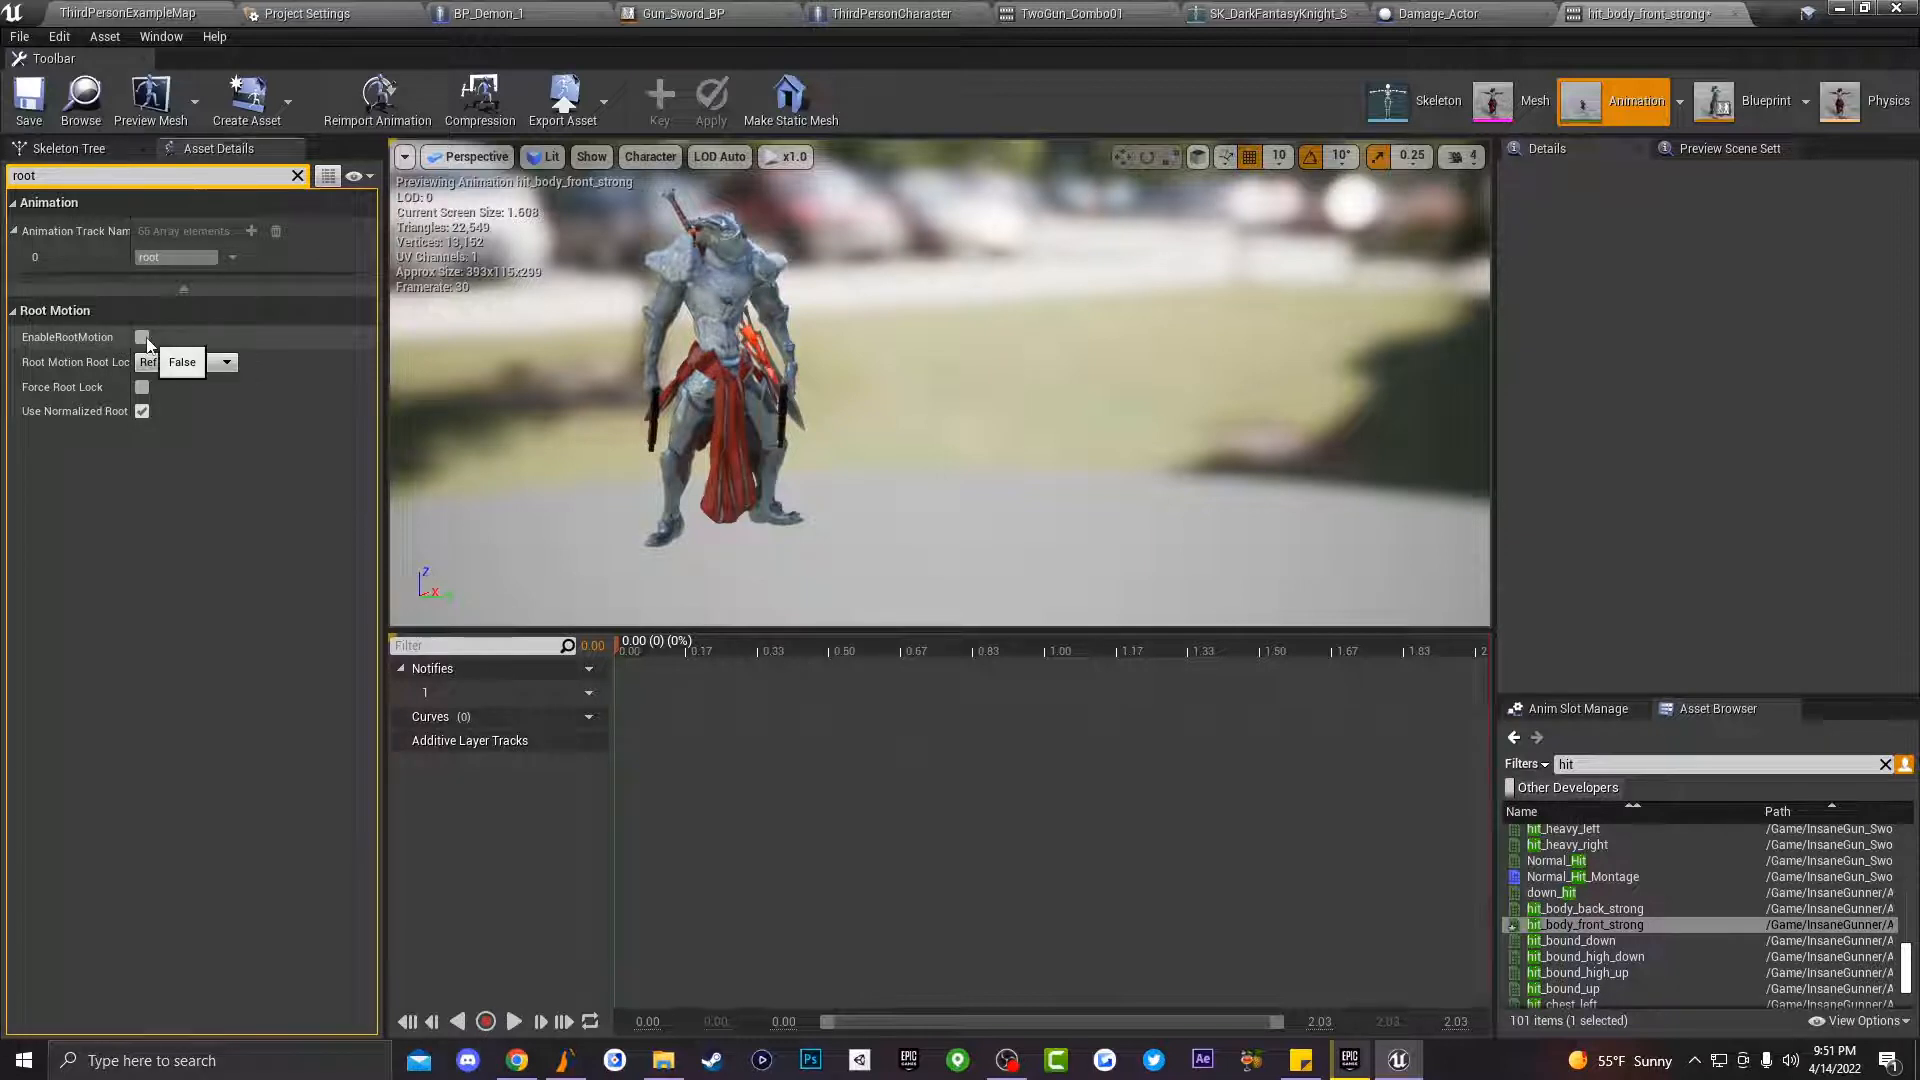
left_click(142, 336)
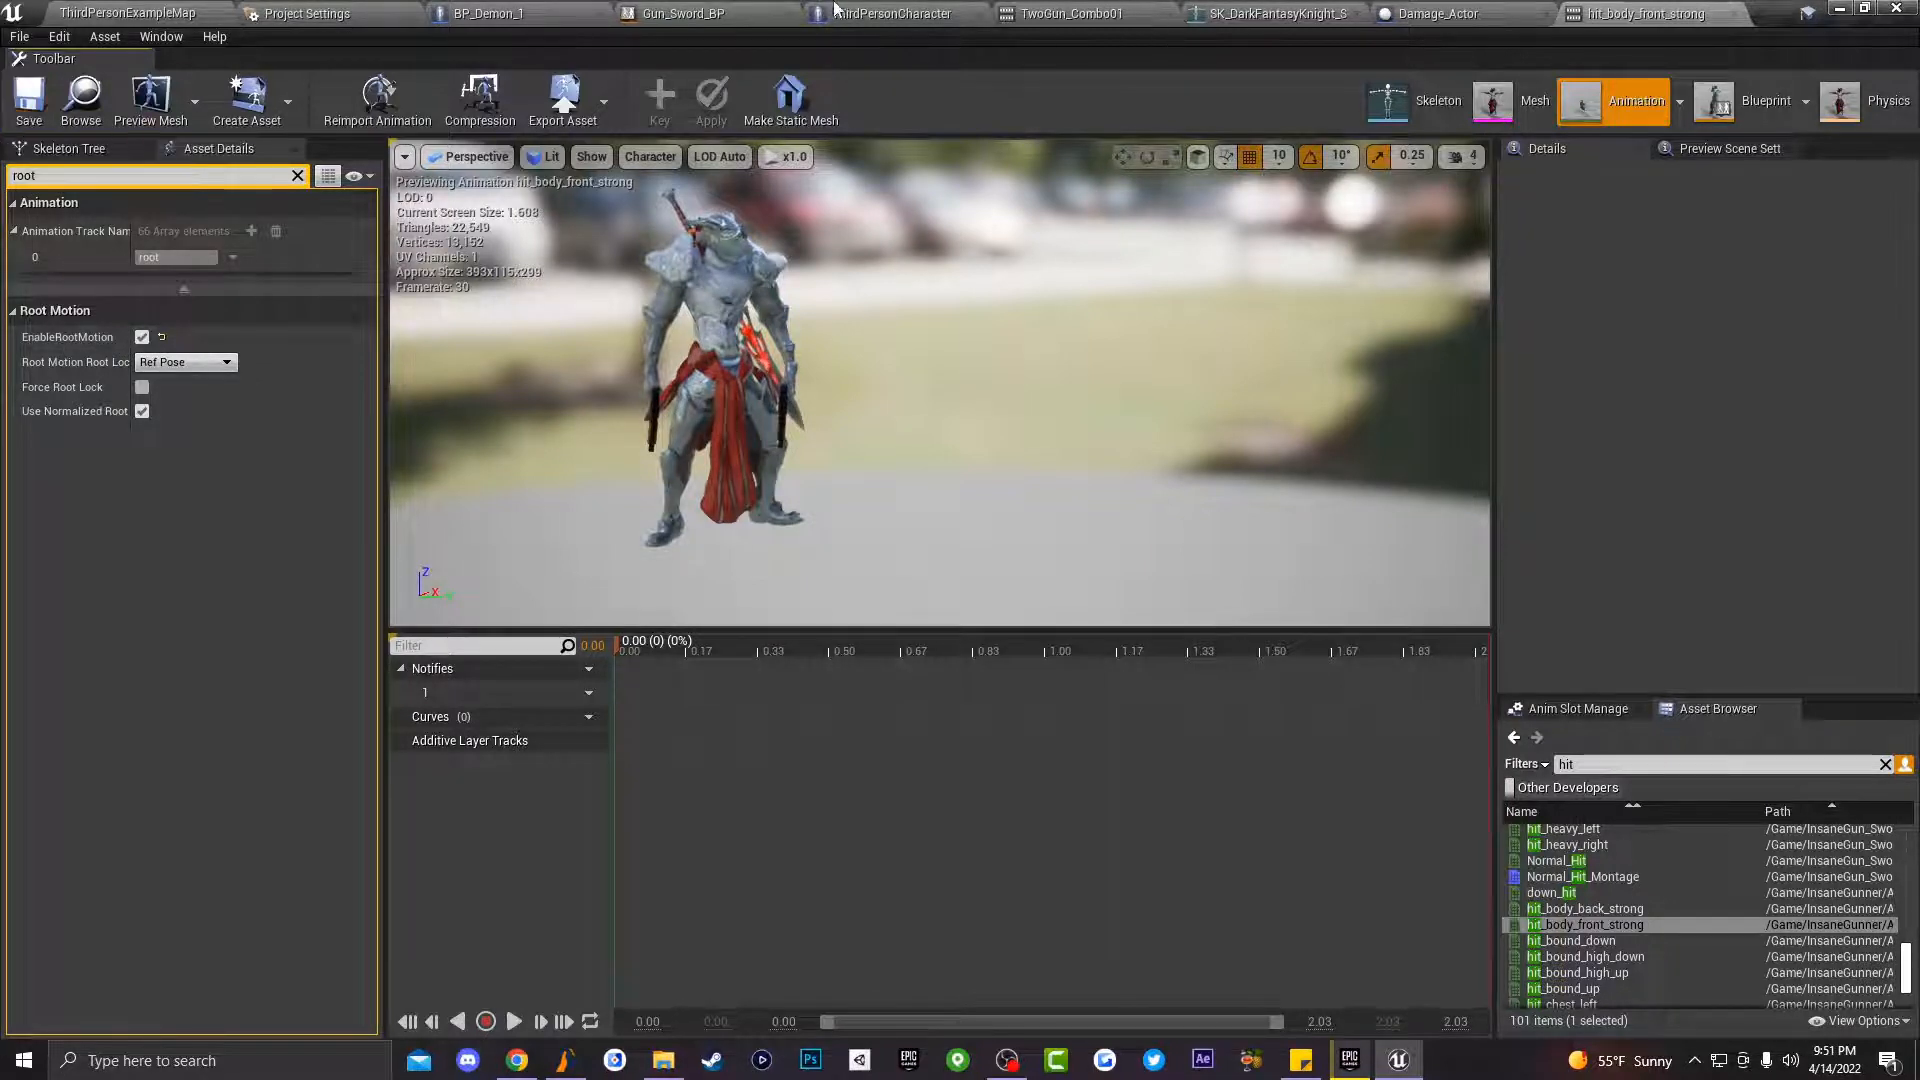
Step: Return to the ThirdPersonCharacter blueprint and play the level to check the hit reaction
left_click(892, 14)
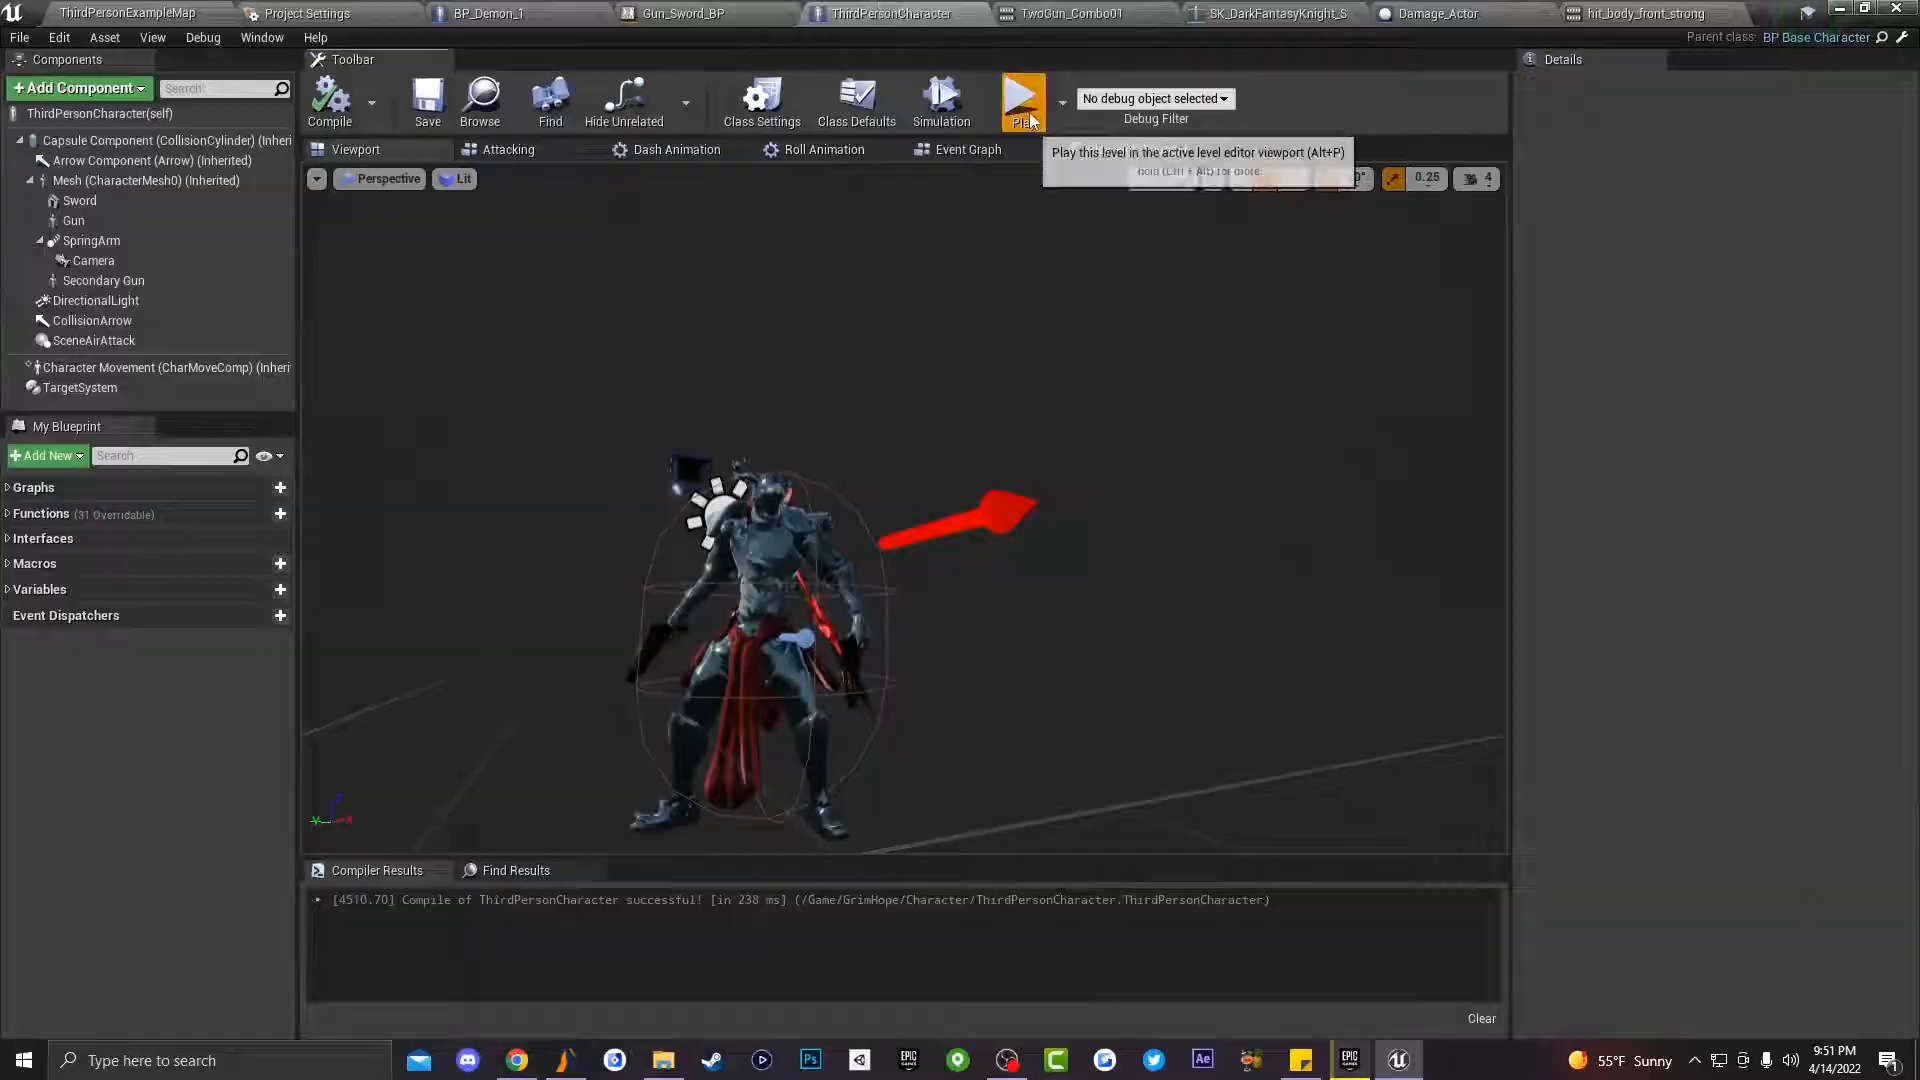
left_click(1022, 100)
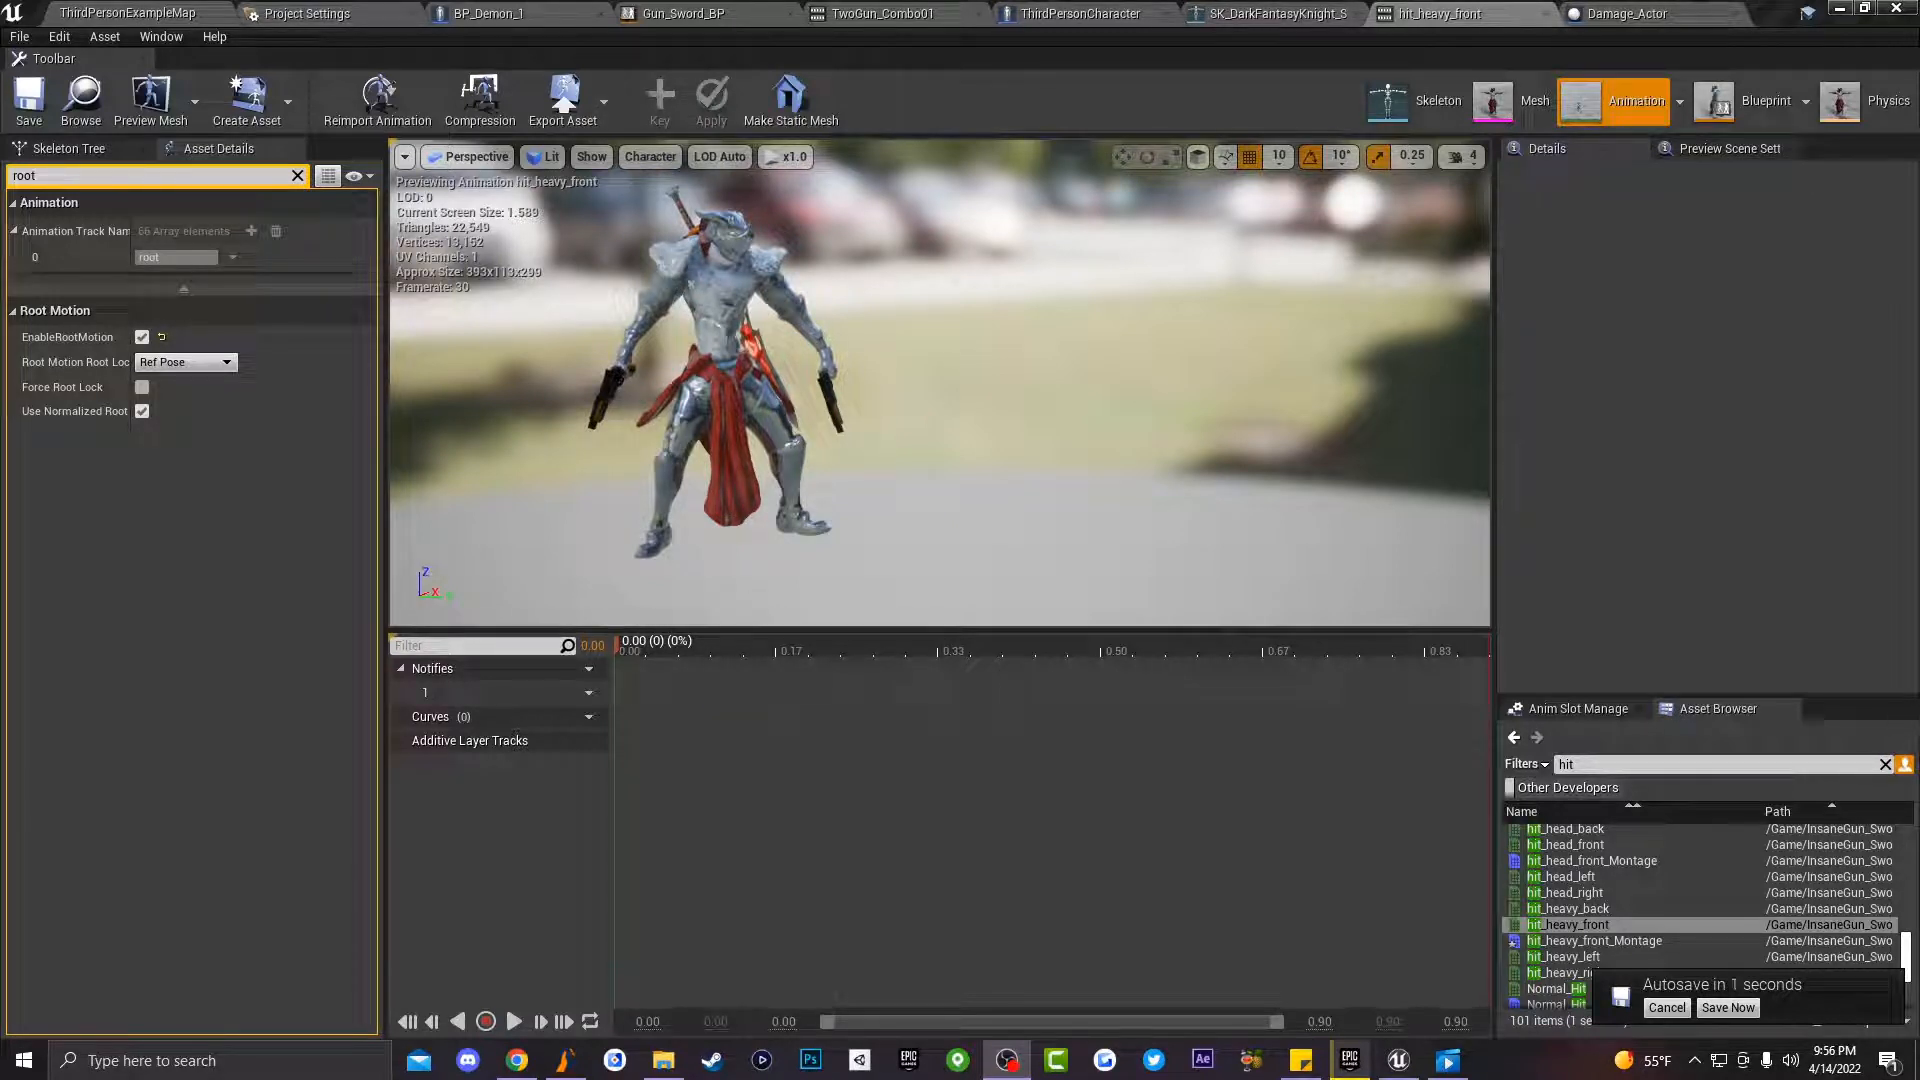
left_click(1728, 1006)
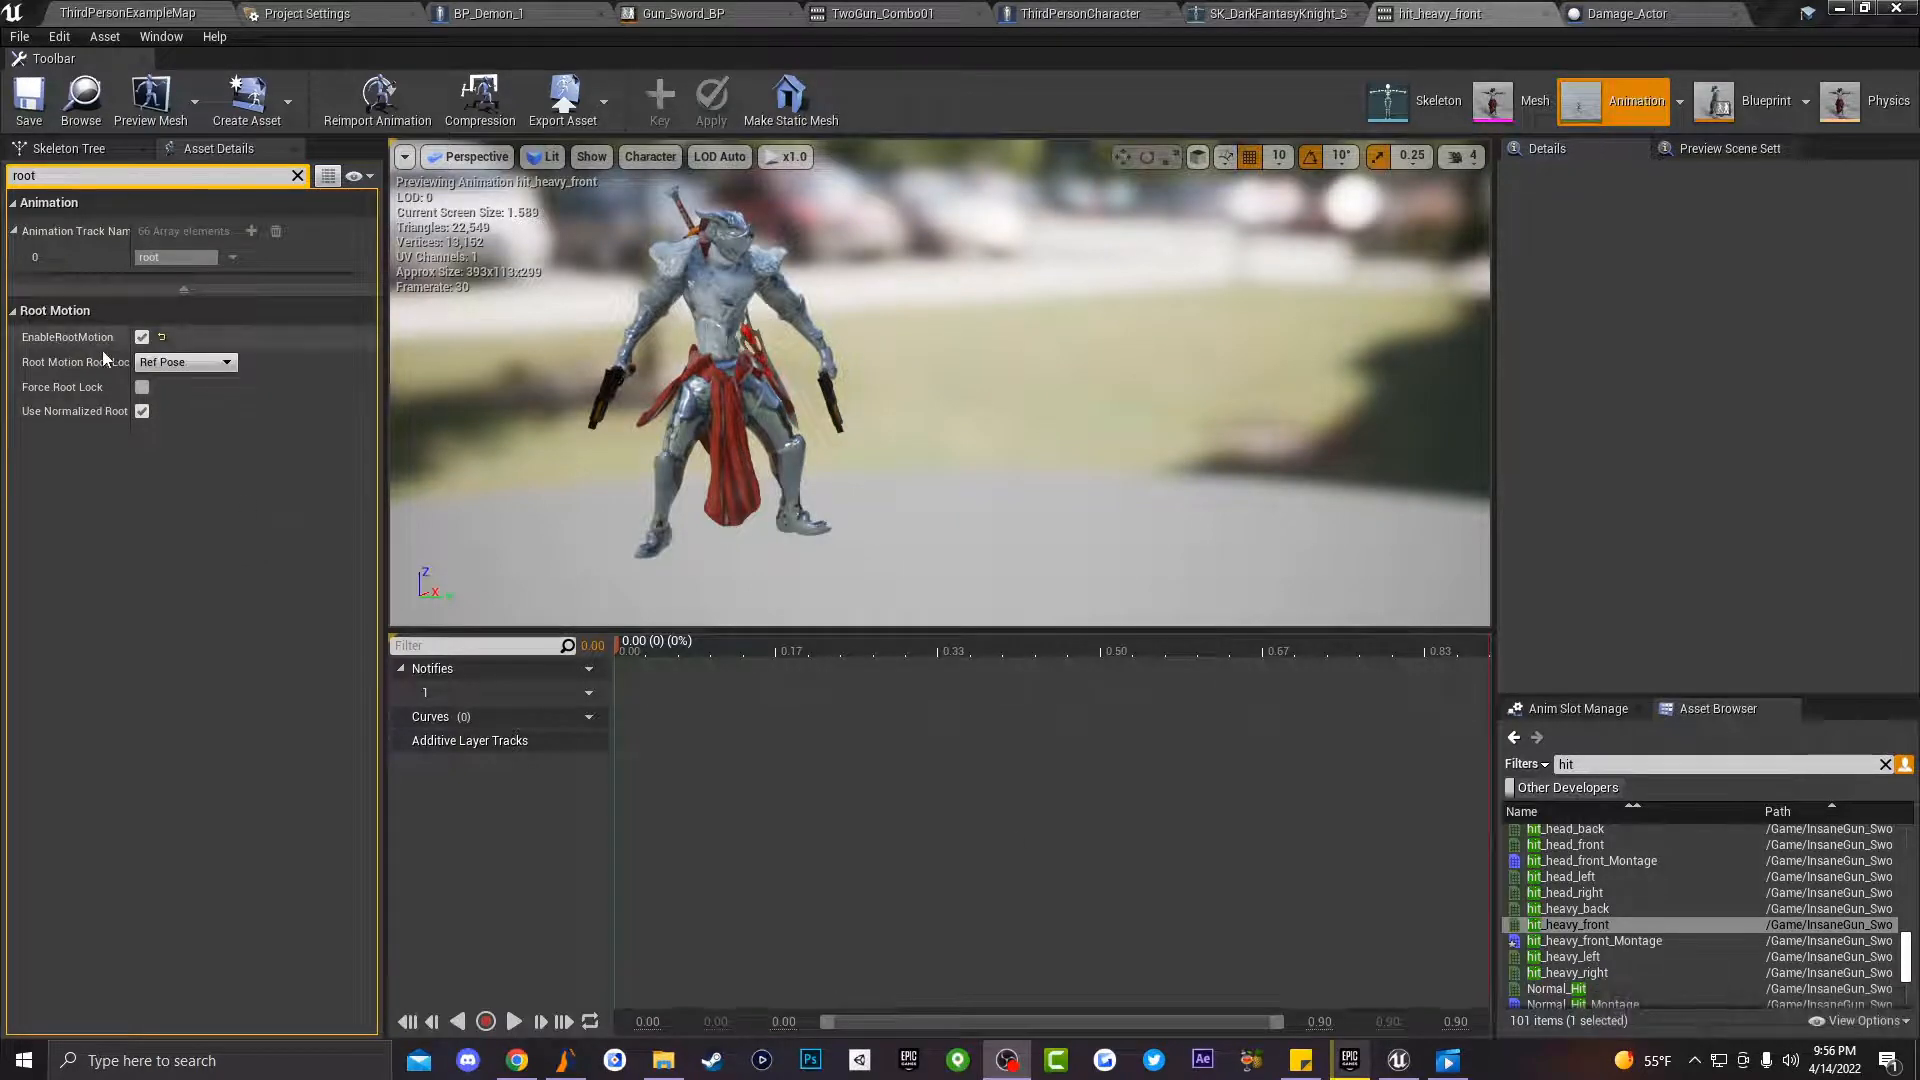
Step: Go back to the character blueprint and run the level again to test the hit animations
left_click(1082, 14)
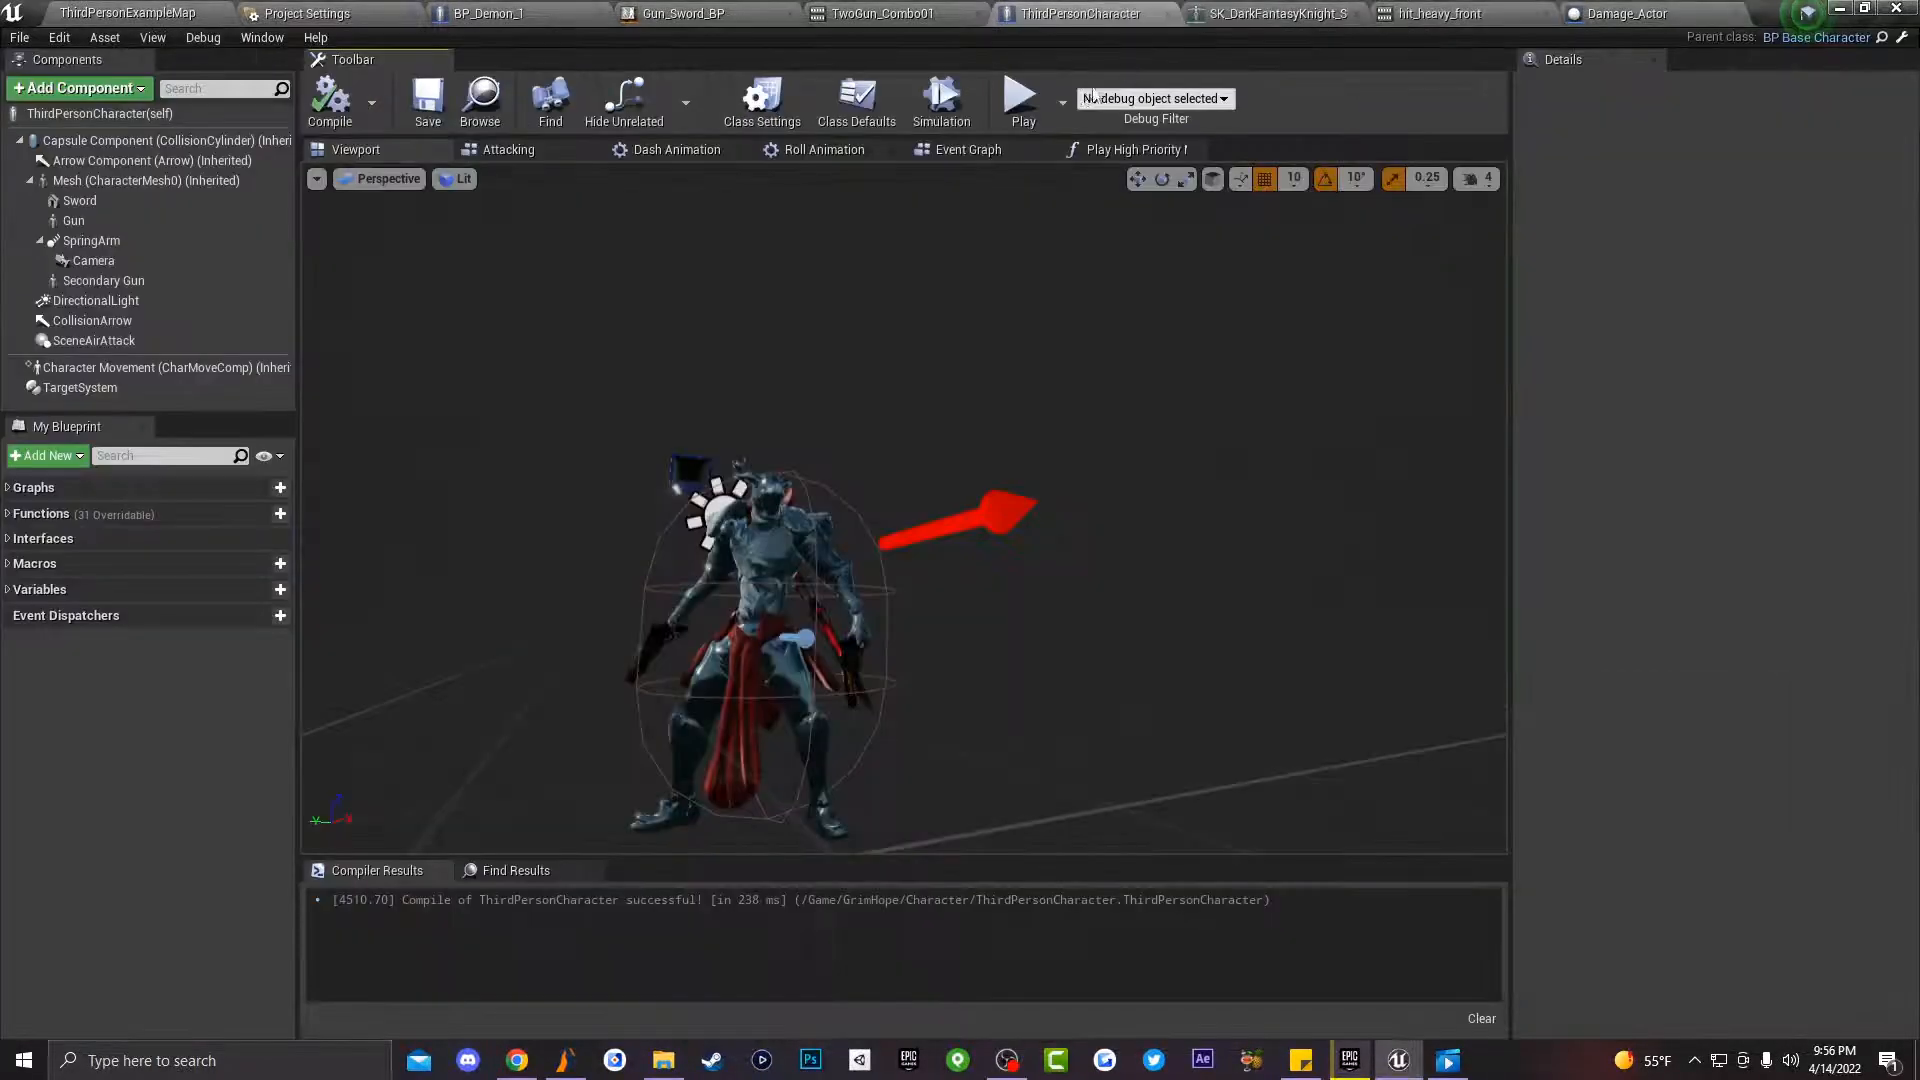
left_click(1022, 98)
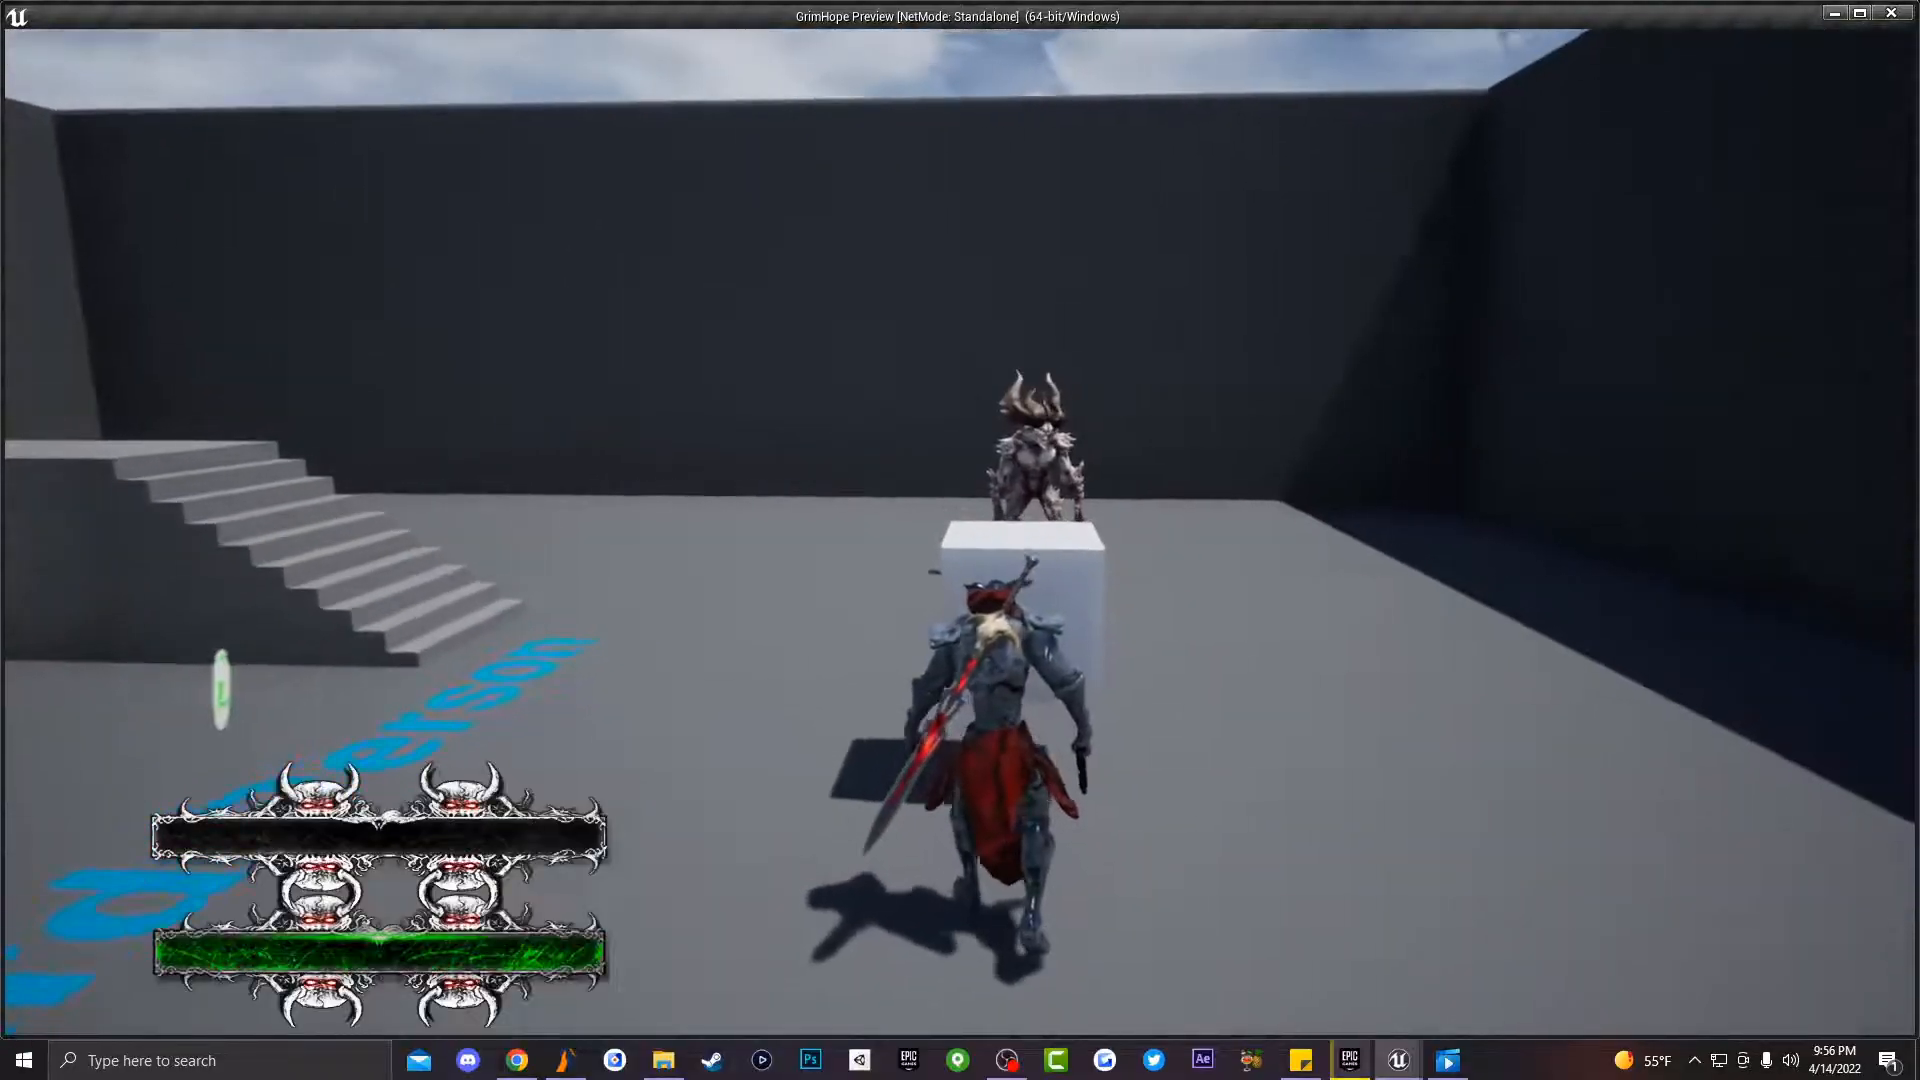